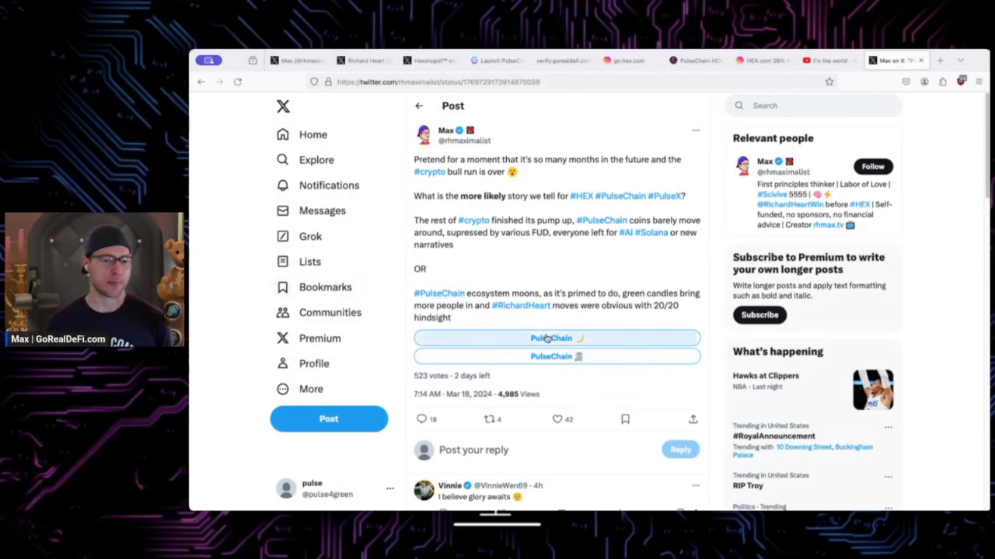
- Vote for the first PulseChain choice, revealing results of 79.2% versus 20.8% across 524 votes
click(556, 338)
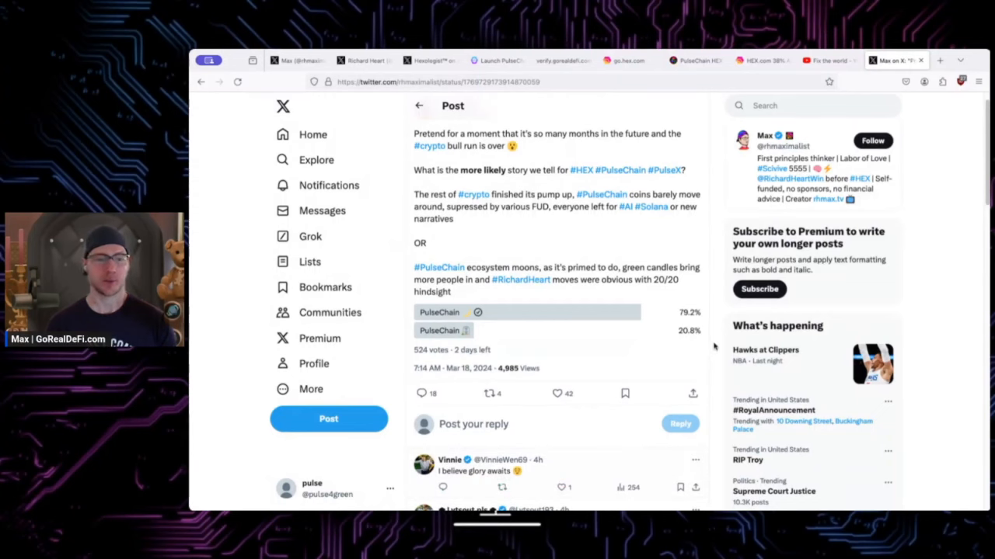
scroll(up, 3)
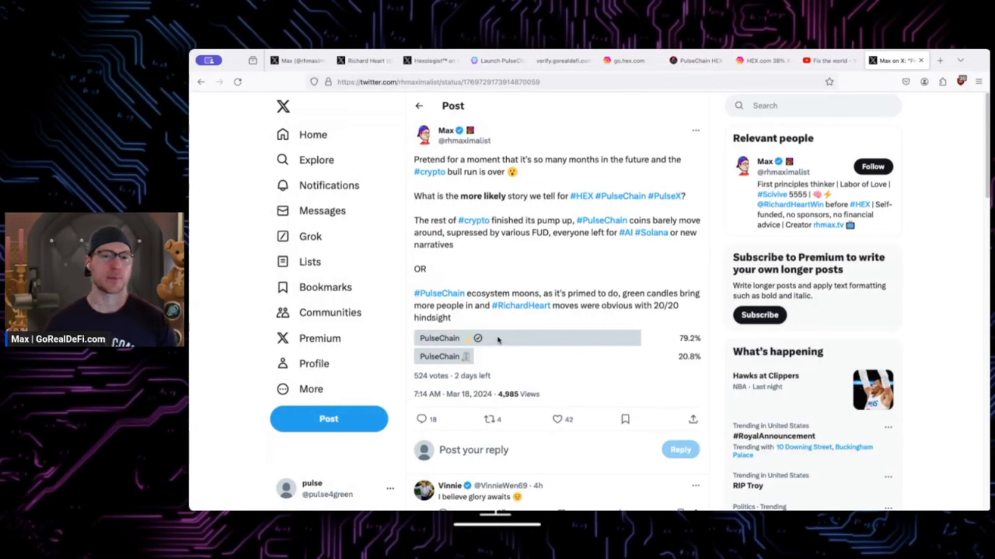
mouse_move(721, 274)
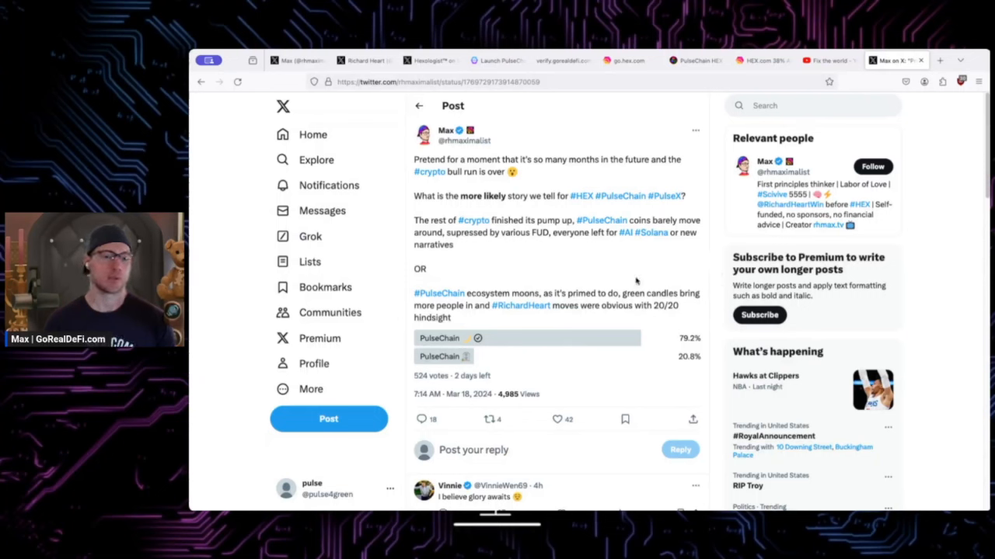
mouse_move(653, 272)
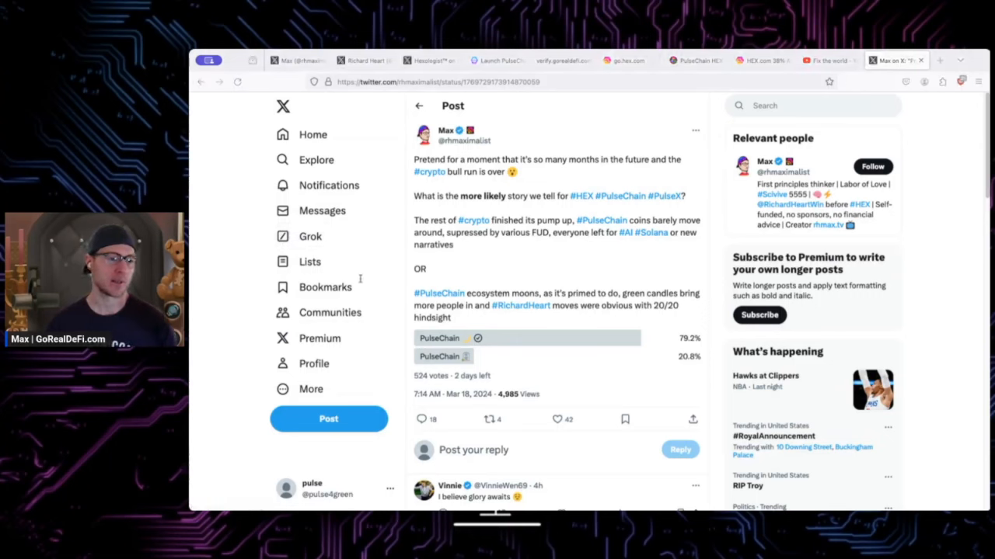
mouse_move(217, 236)
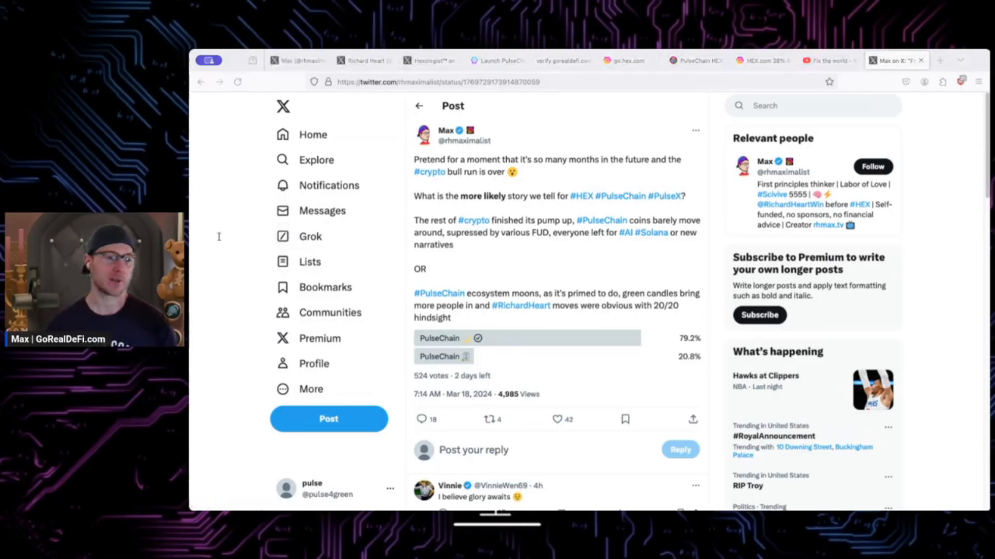